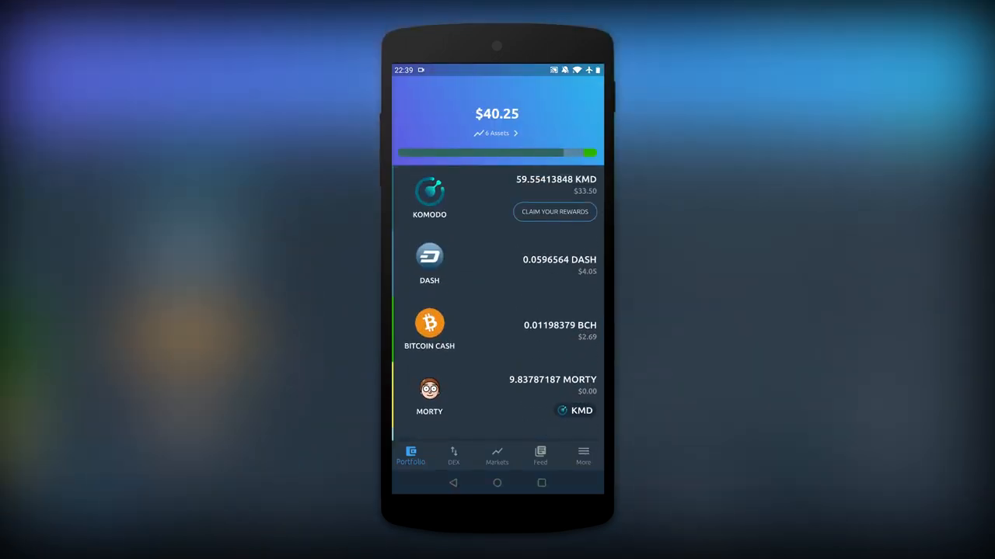
Step: Pick a saved address-book contact as the recipient of a Komodo (KMD) withdrawal
{"action": "left_click", "coordinate": [583, 453]}
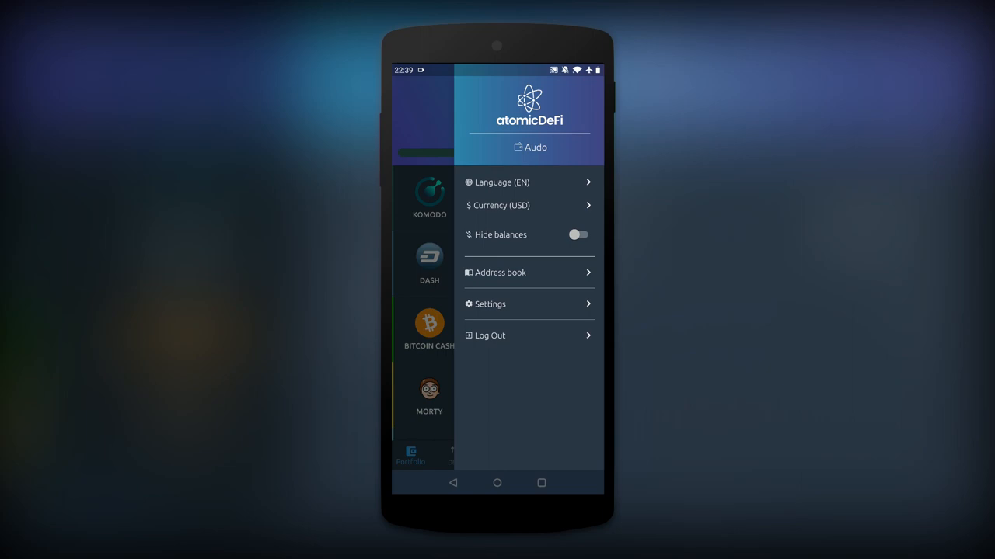
{"action": "left_click", "coordinate": [501, 272]}
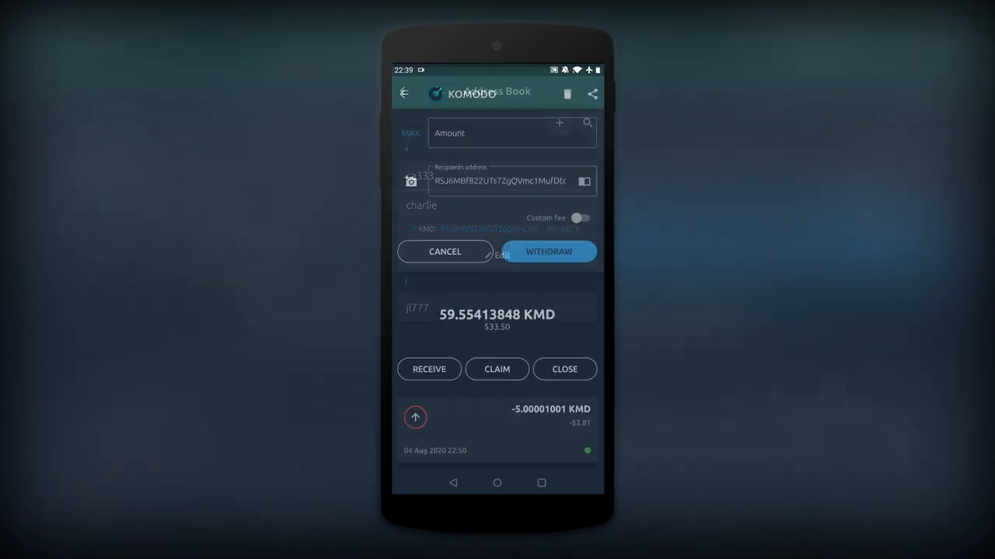
Step: Visit Exchange, return to Portfolio, hide balances behind asterisks, then reveal them again
{"action": "left_click", "coordinate": [445, 251]}
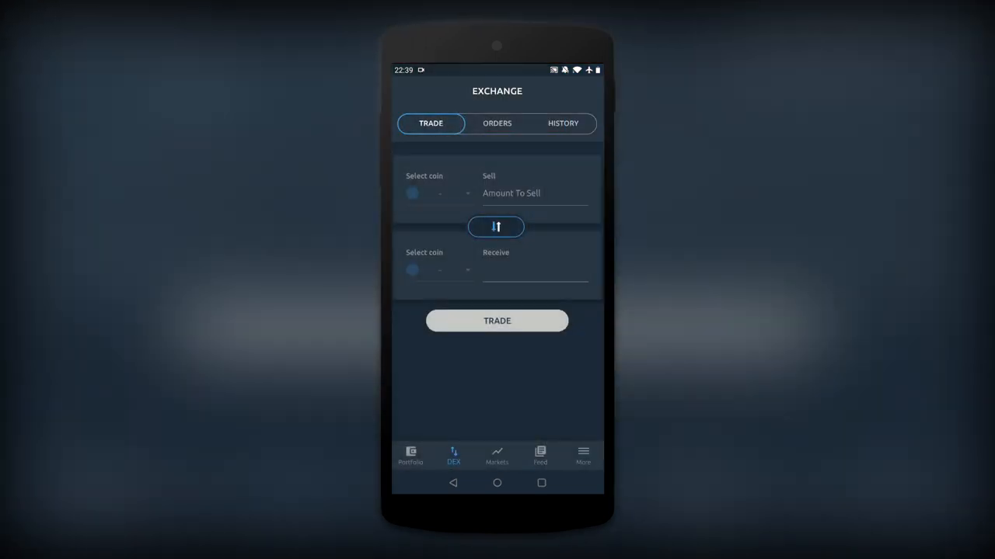
{"action": "left_click", "coordinate": [410, 456]}
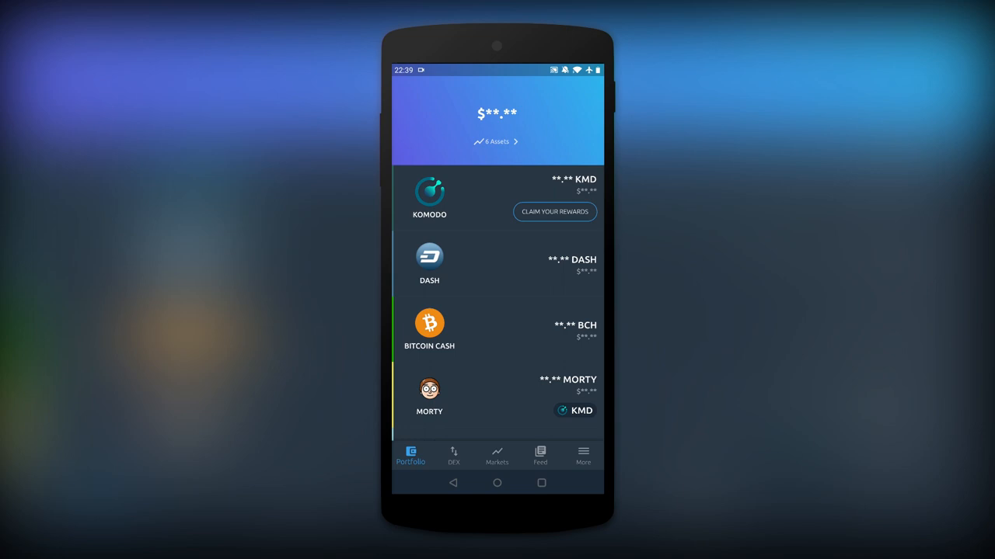
{"action": "left_click", "coordinate": [583, 453]}
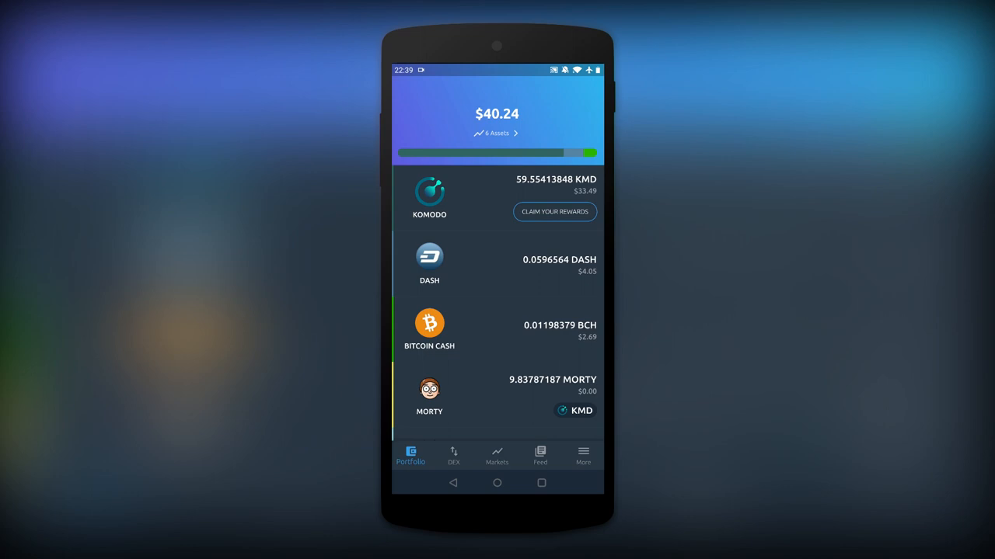
Step: Show the hourly KMD/DASH candlestick chart from the Markets order book
{"action": "left_click", "coordinate": [496, 454]}
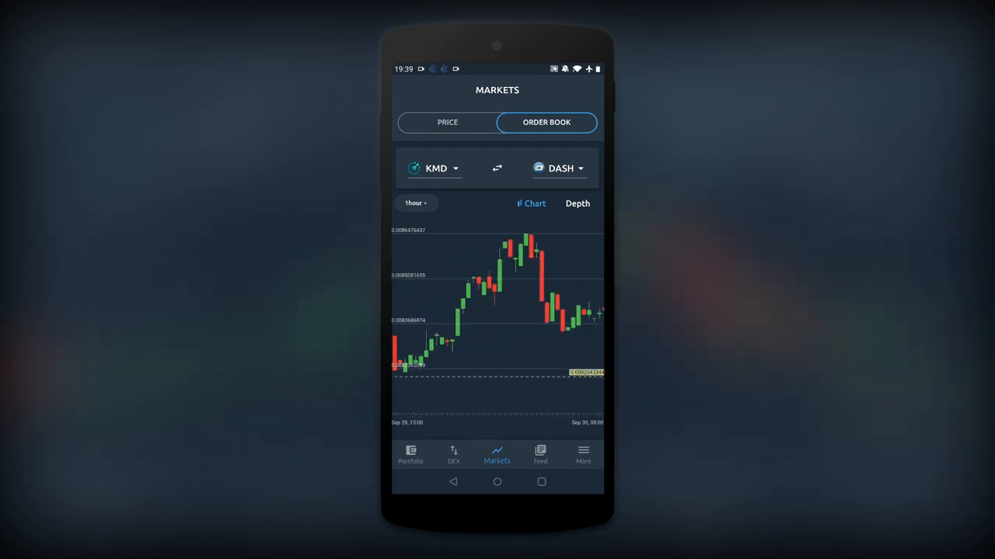
Step: Return to Portfolio, then read down through the Komodo official News Feed posts
{"action": "left_click", "coordinate": [409, 455]}
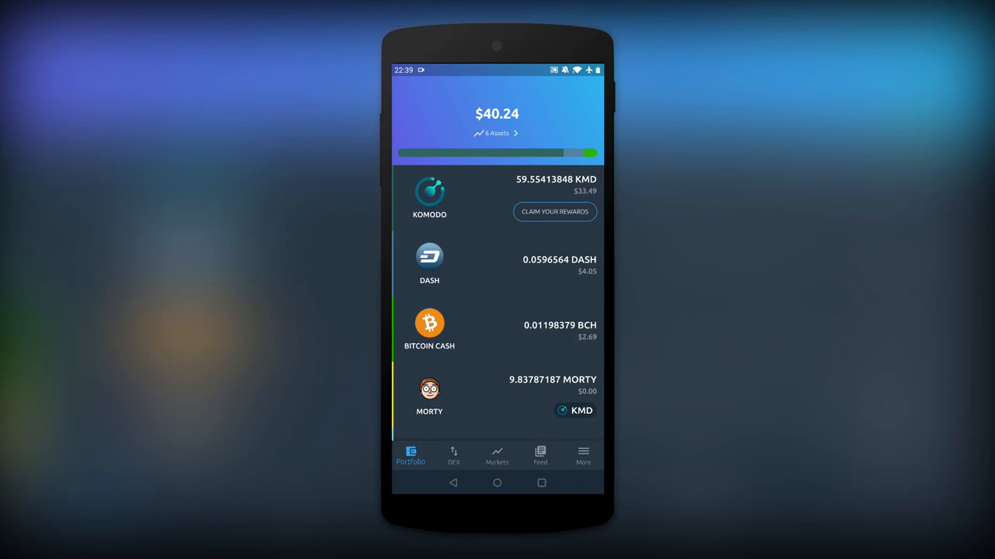
{"action": "left_click", "coordinate": [540, 454]}
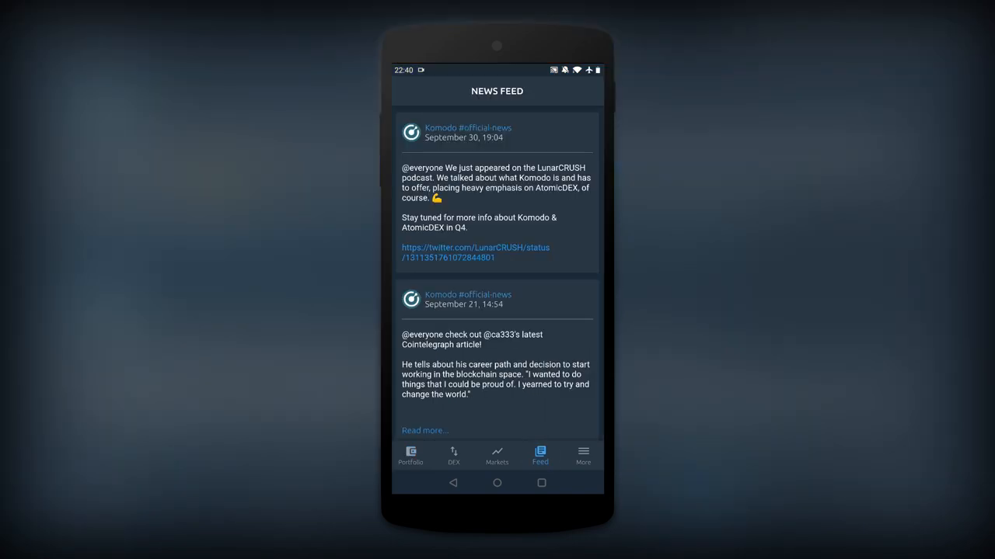
{"action": "scroll", "scroll_direction": "down", "scroll_amount": 3}
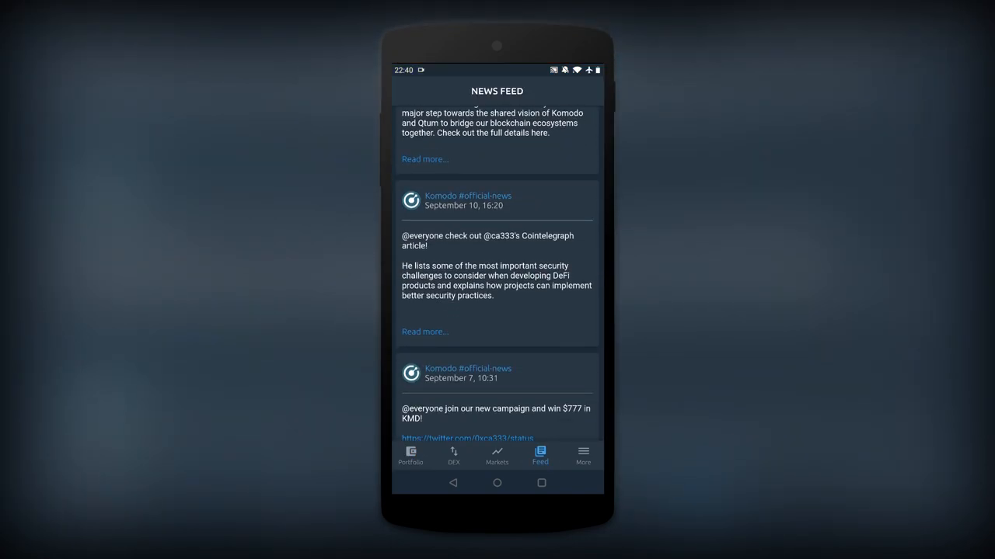